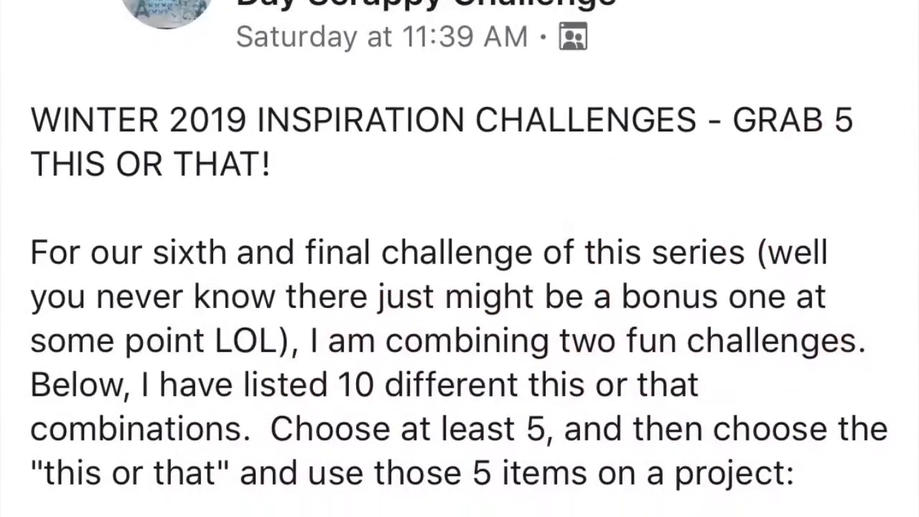
scroll(down, 3)
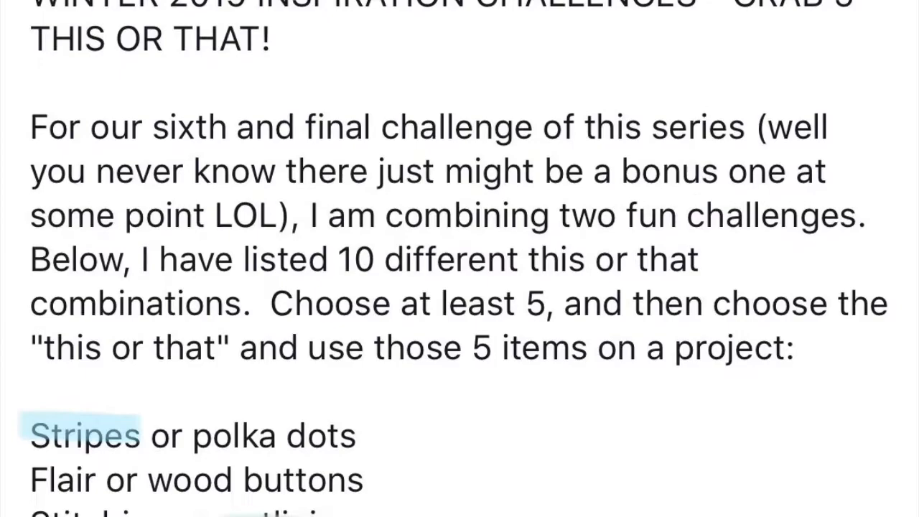
scroll(down, 3)
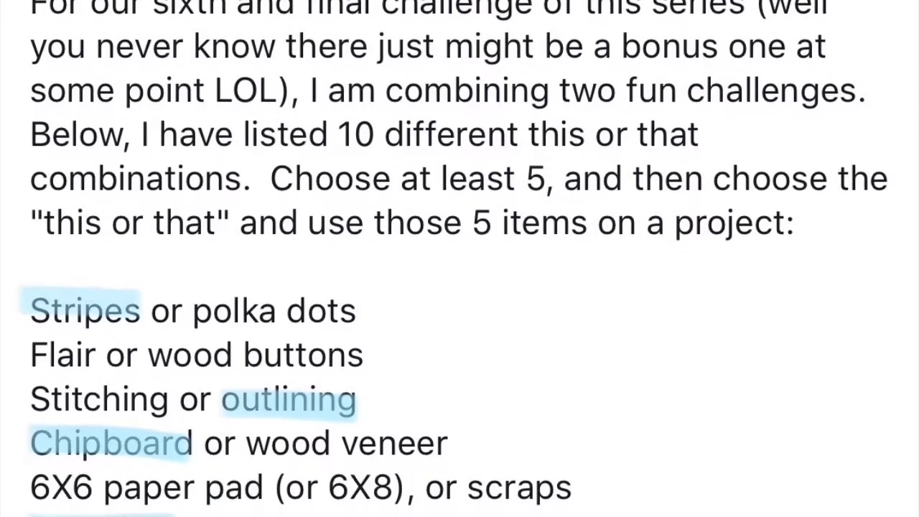